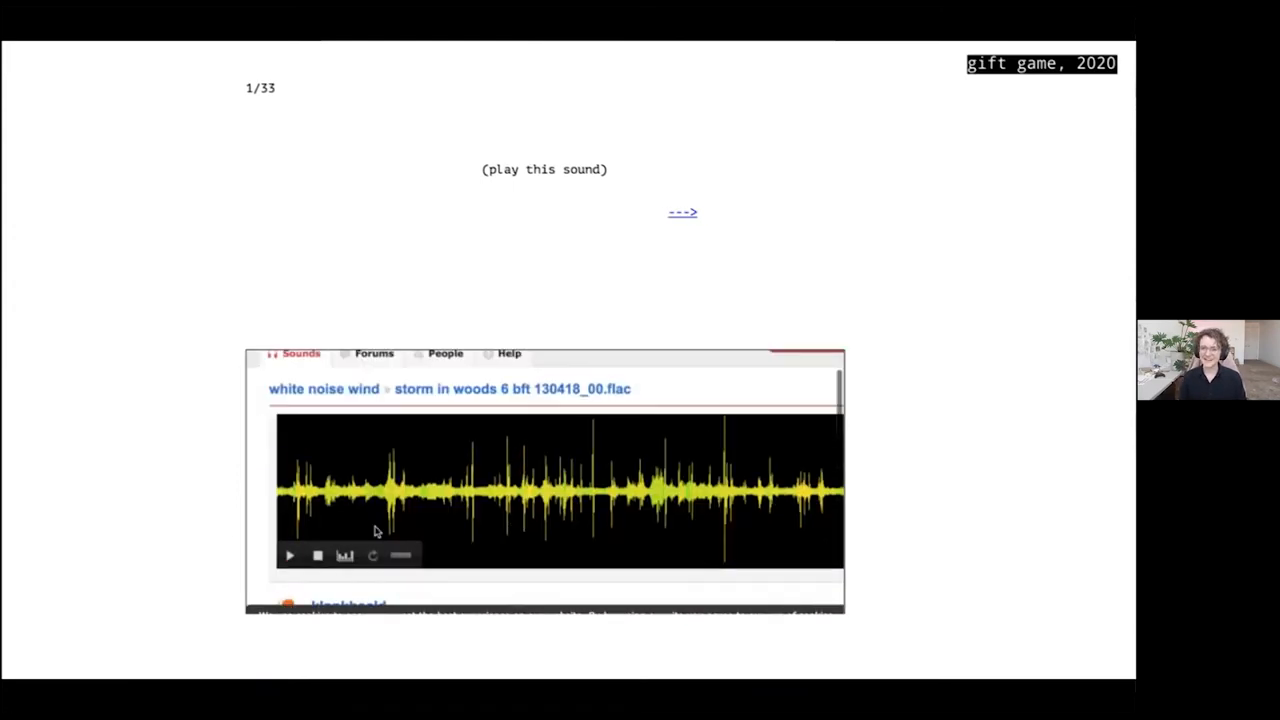
Step: Play the storm-in-woods wind recording on page 1, then advance to page 2 of 33
left_click(290, 555)
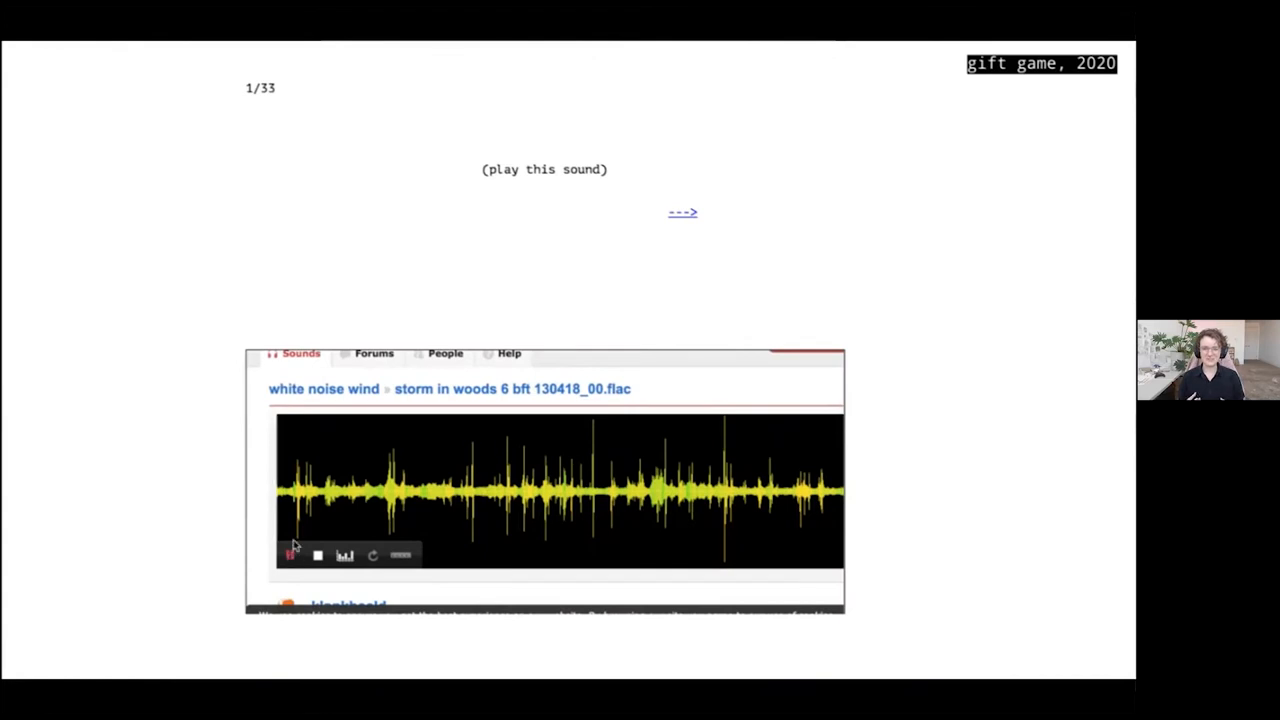
left_click(290, 555)
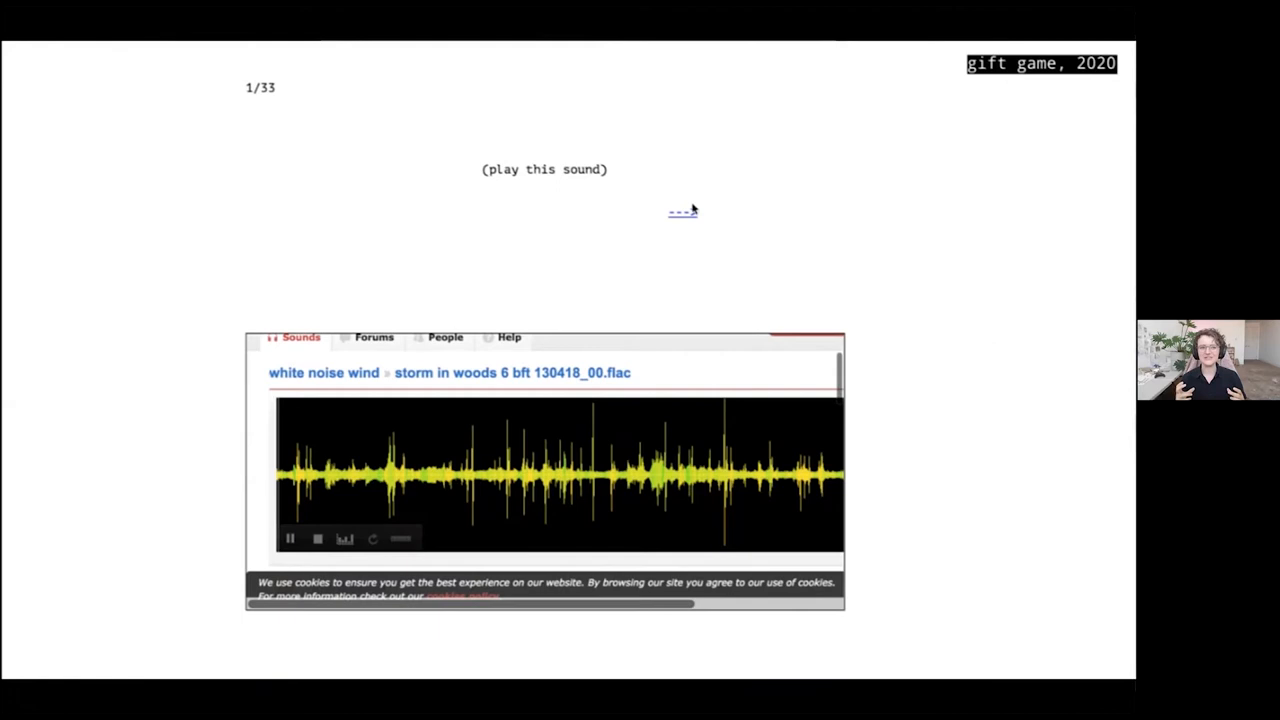
left_click(682, 211)
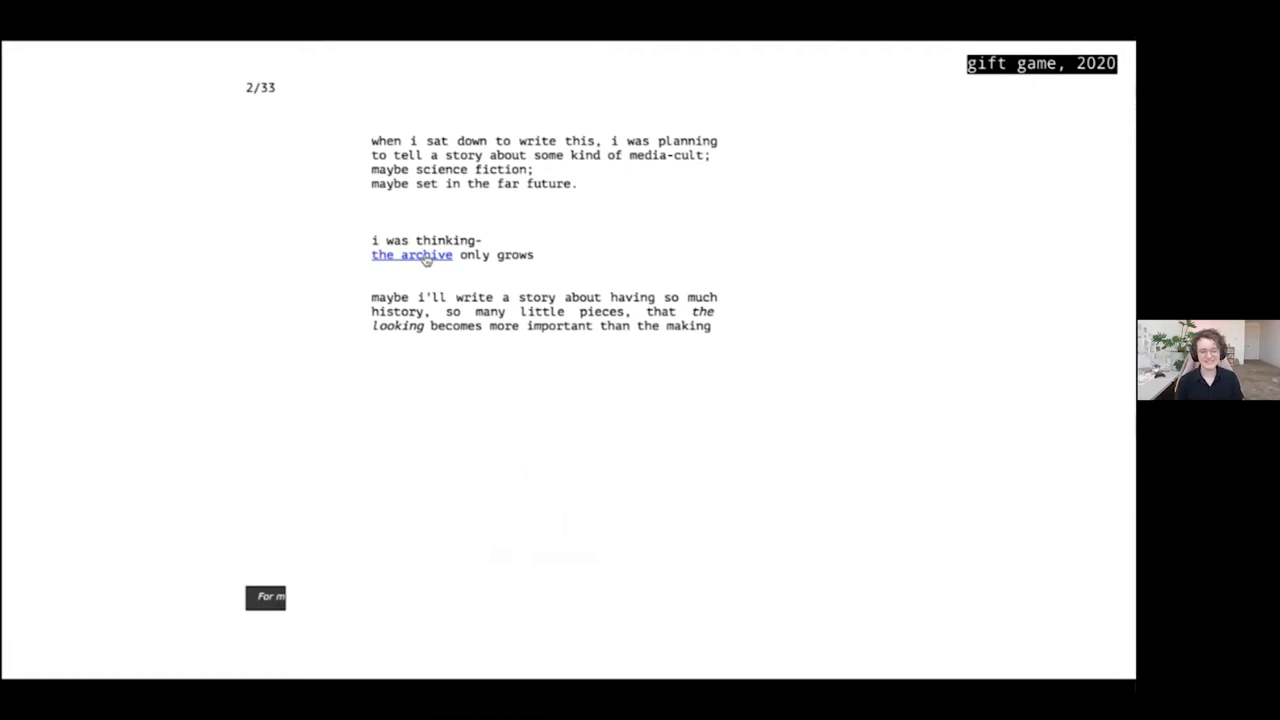
left_click(411, 254)
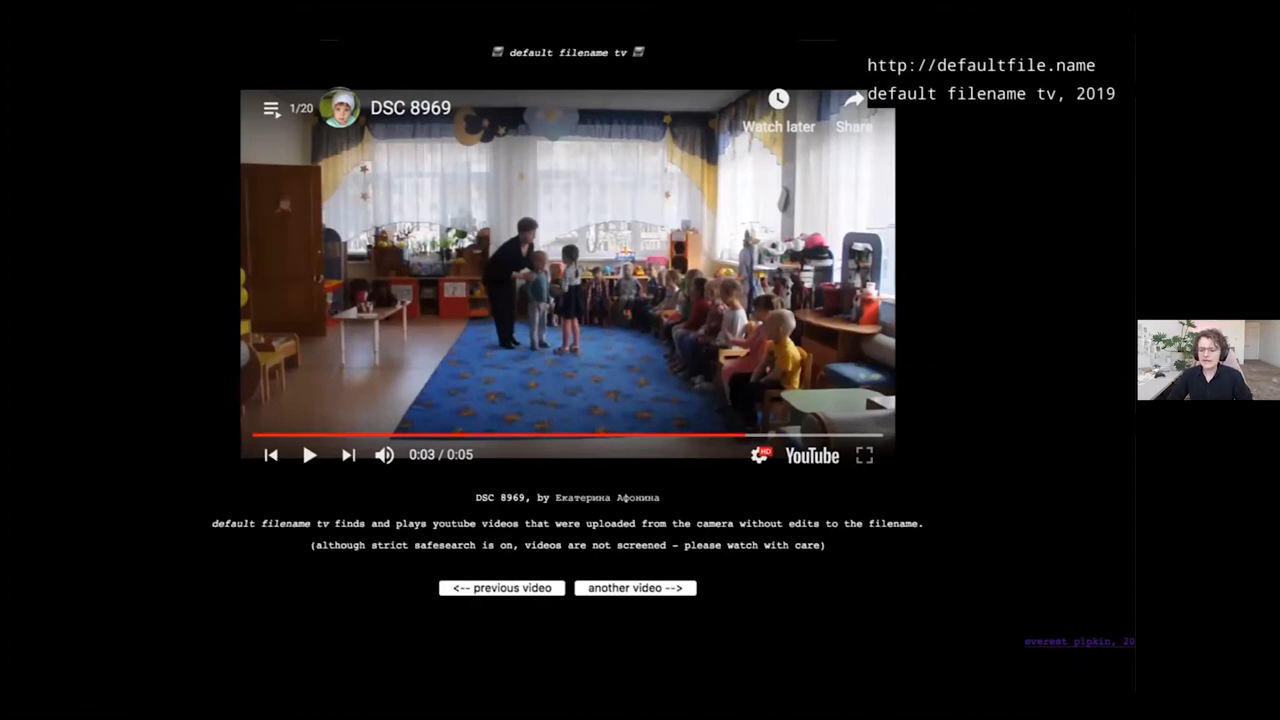
Step: Play the horse-riding video, then load further unedited camera uploads until MOV 6909 night appears
left_click(634, 587)
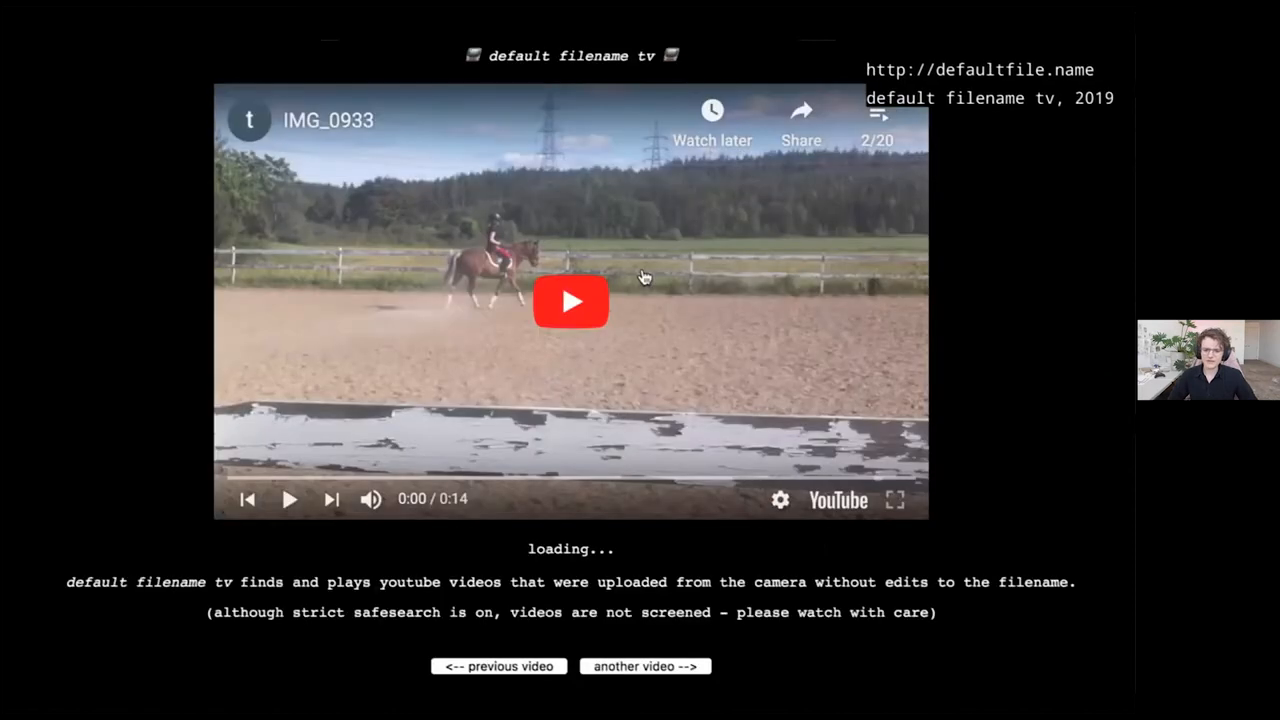
mouse_move(573, 298)
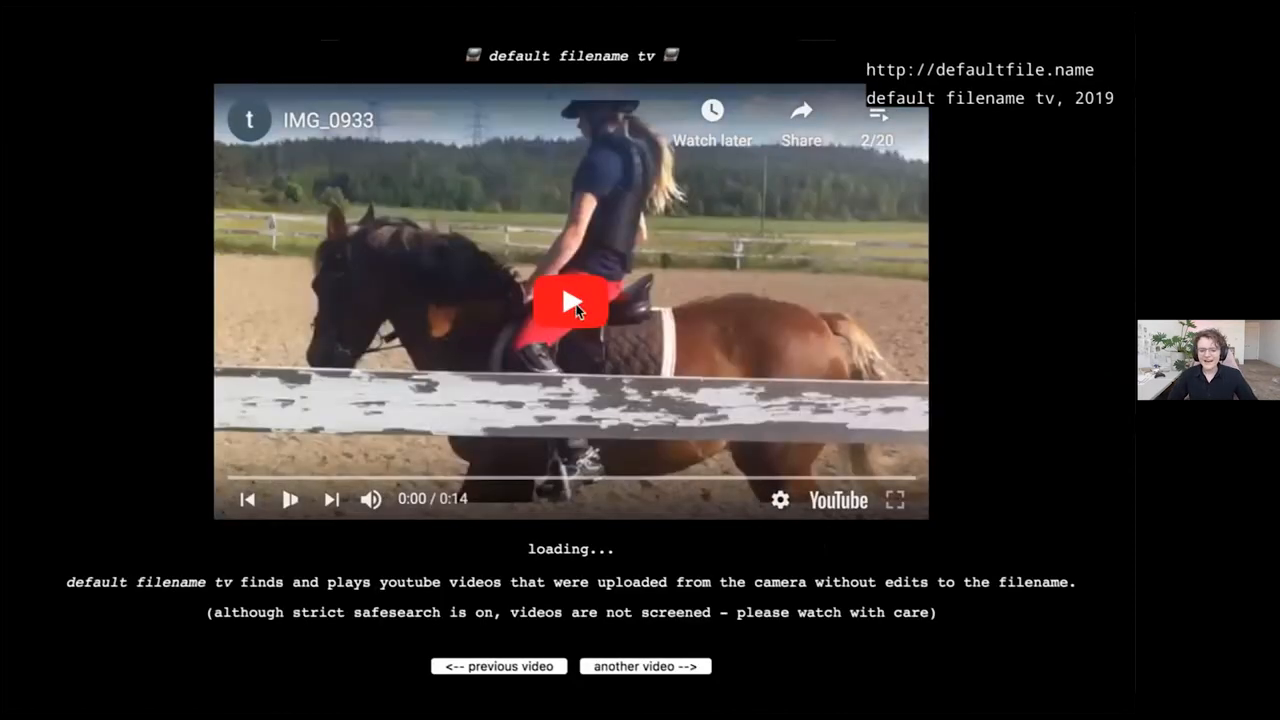
left_click(571, 301)
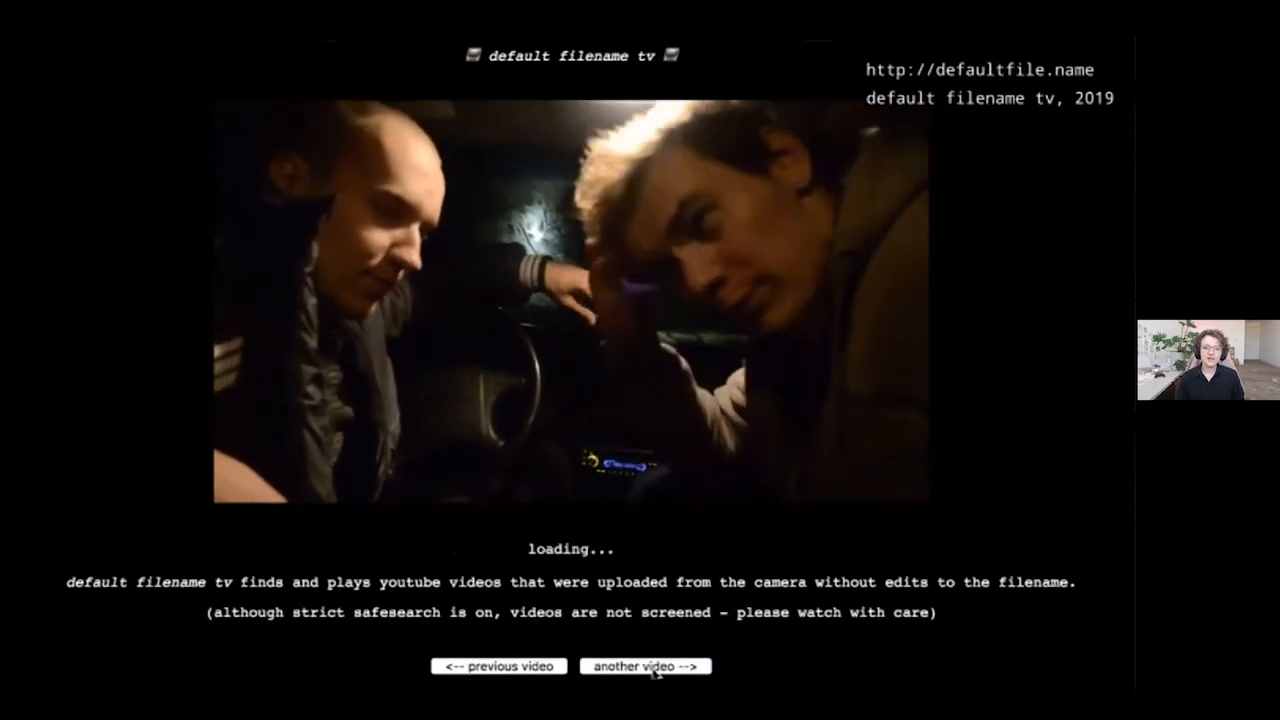
left_click(644, 666)
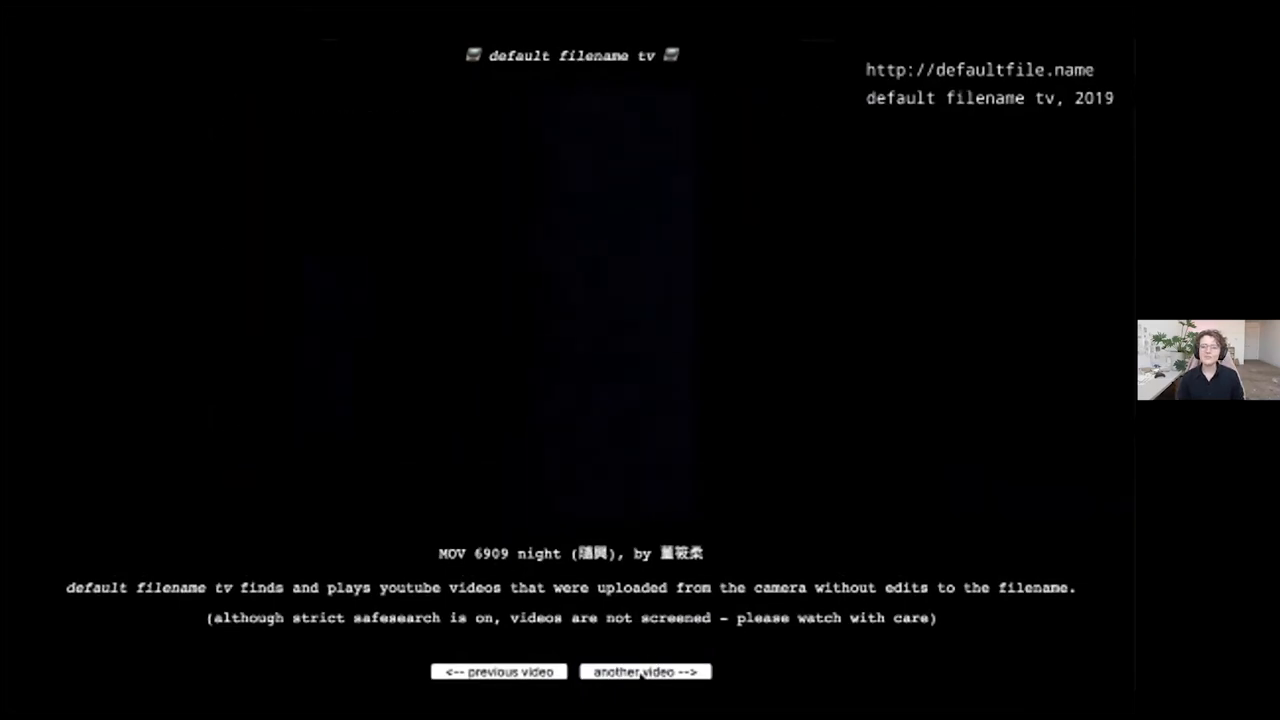
left_click(644, 671)
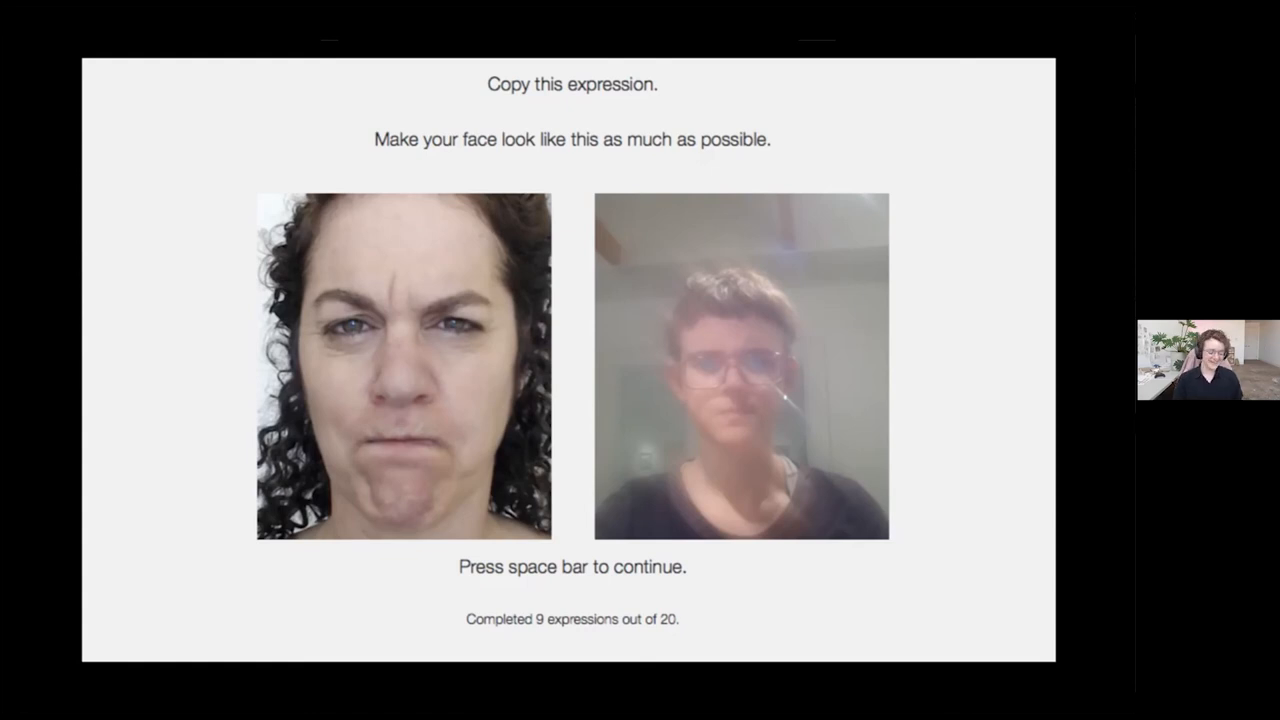
Step: Advance from the expression-copying slide to the Image Scrubber slide
key("space")
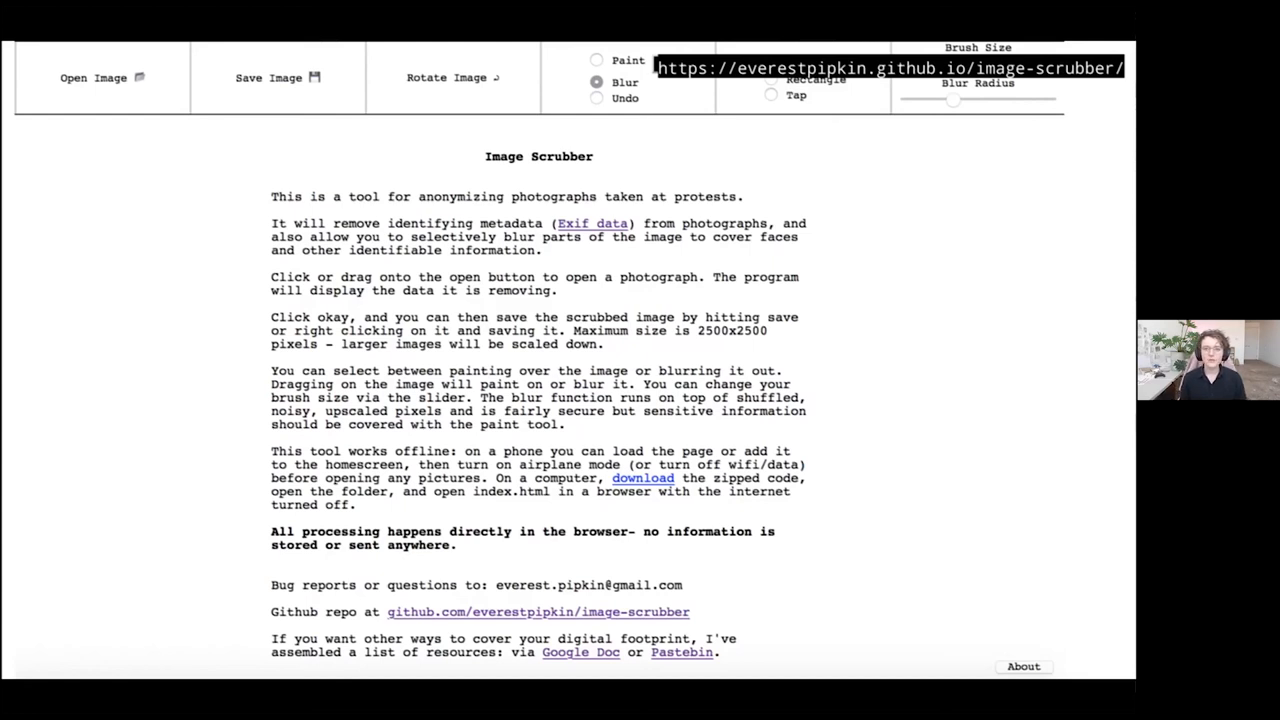
Step: Show the example skatepark crowd photo with all faces blurred in Image Scrubber
left_click(100, 77)
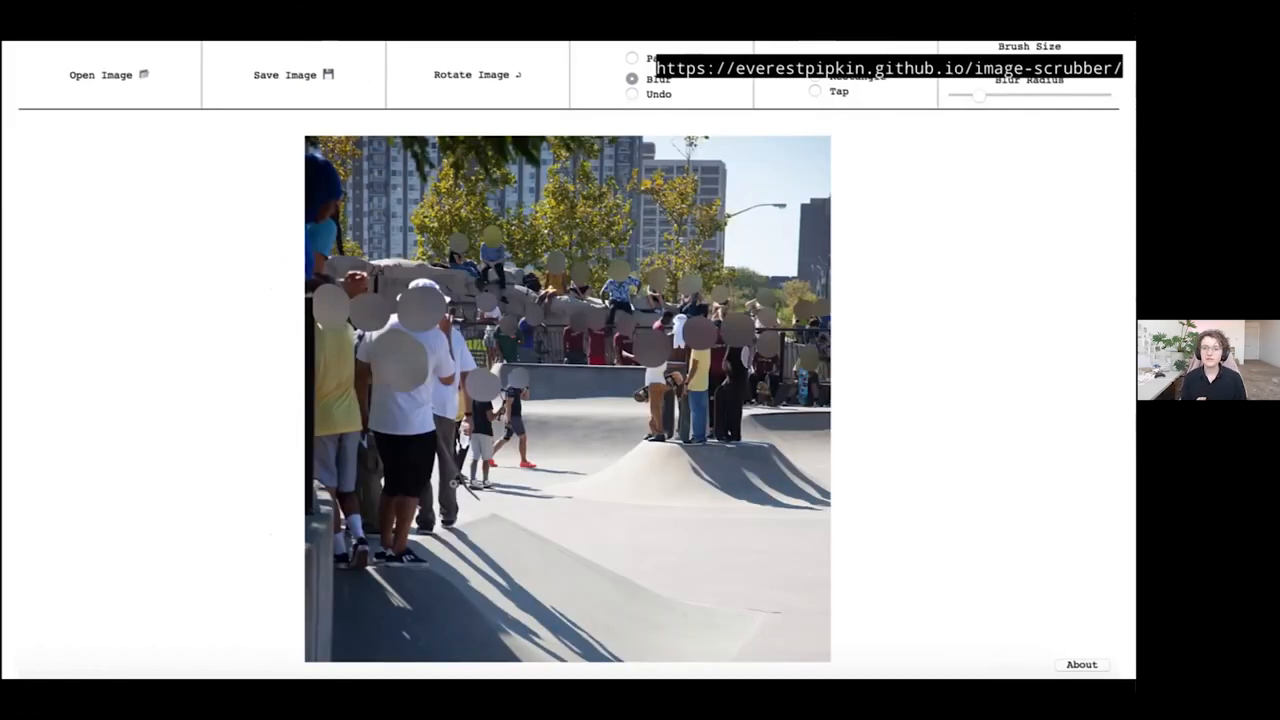